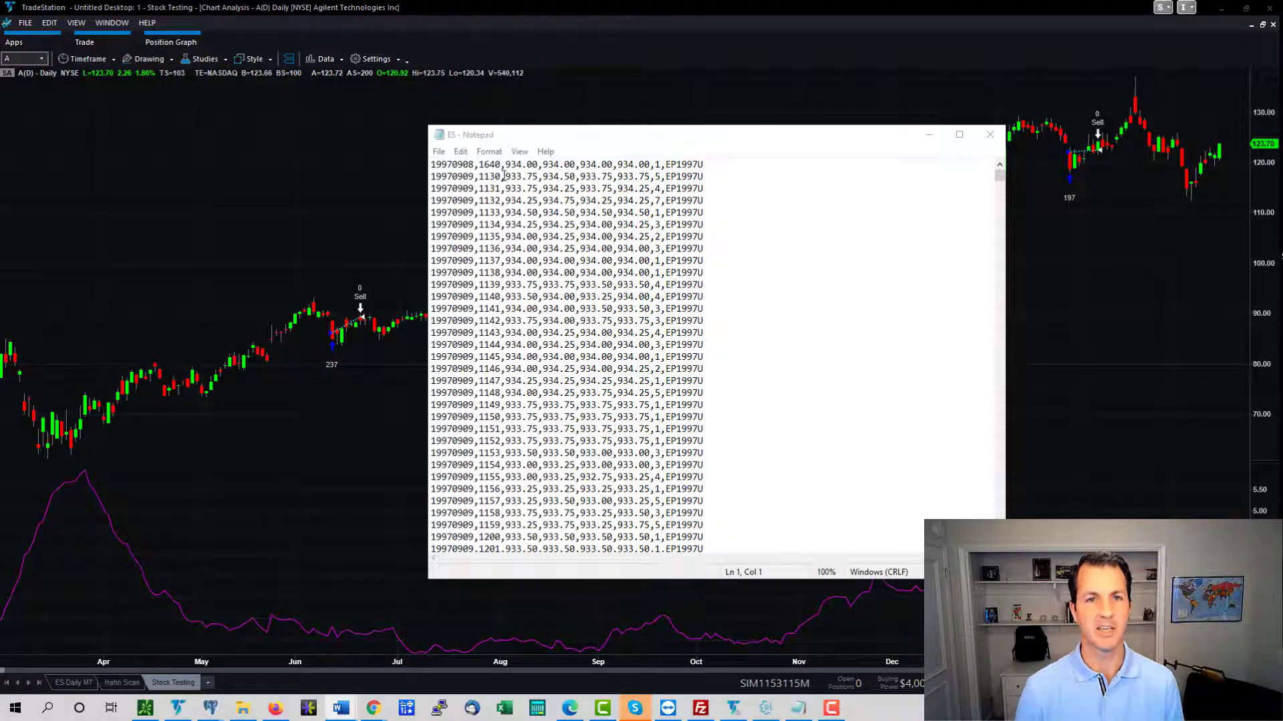
Step: Scroll the ES data file toward the August 1998 rows, pointing out a row's time value
scroll(down, 3)
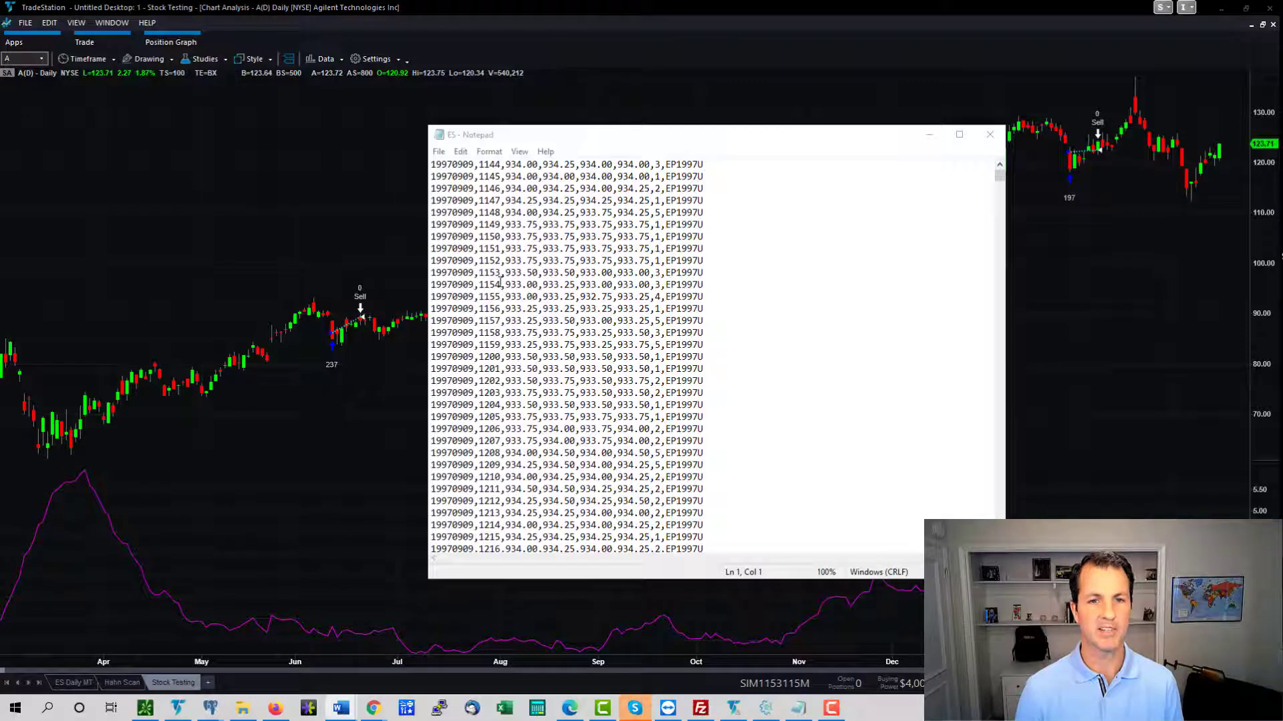
click(482, 223)
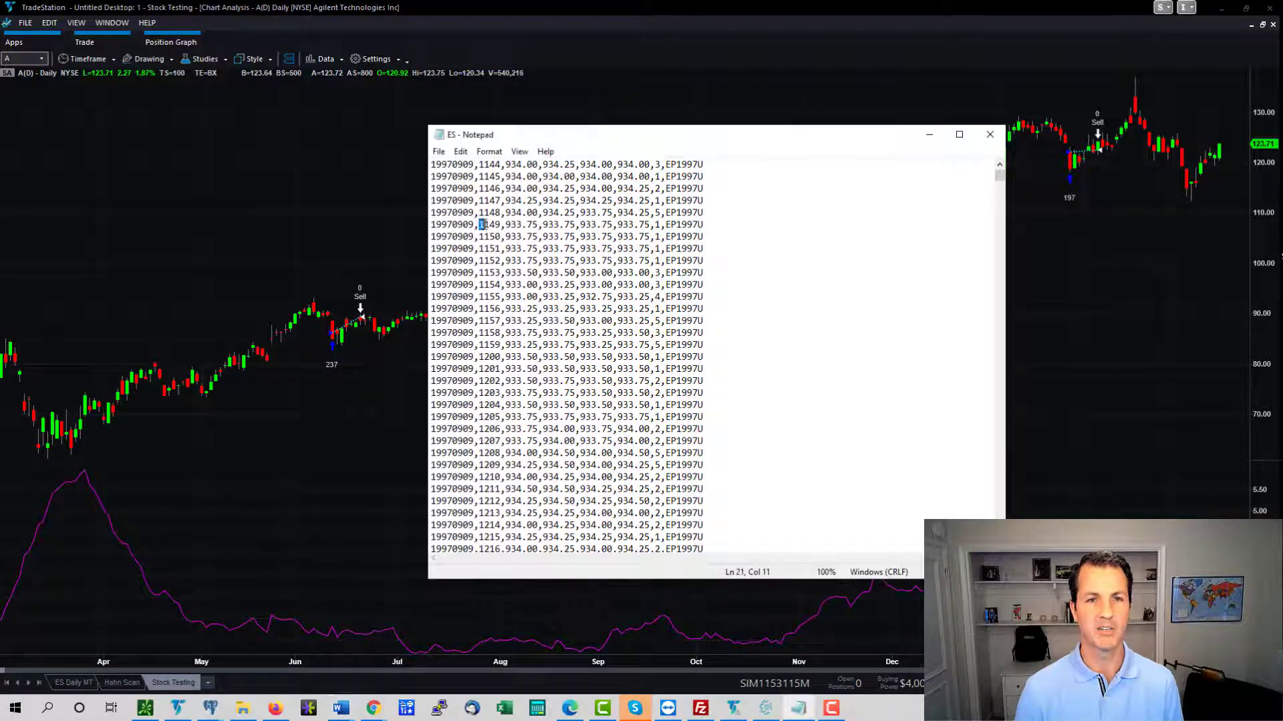
double_click(489, 224)
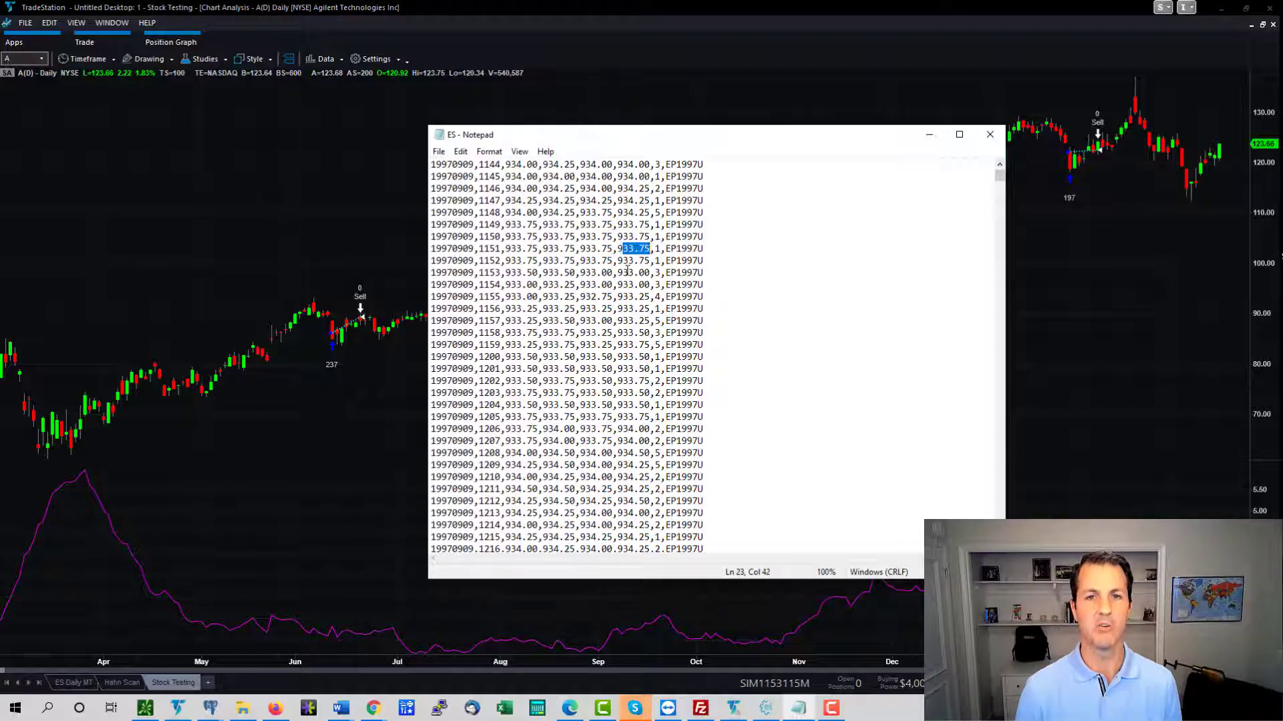
scroll(down, 3)
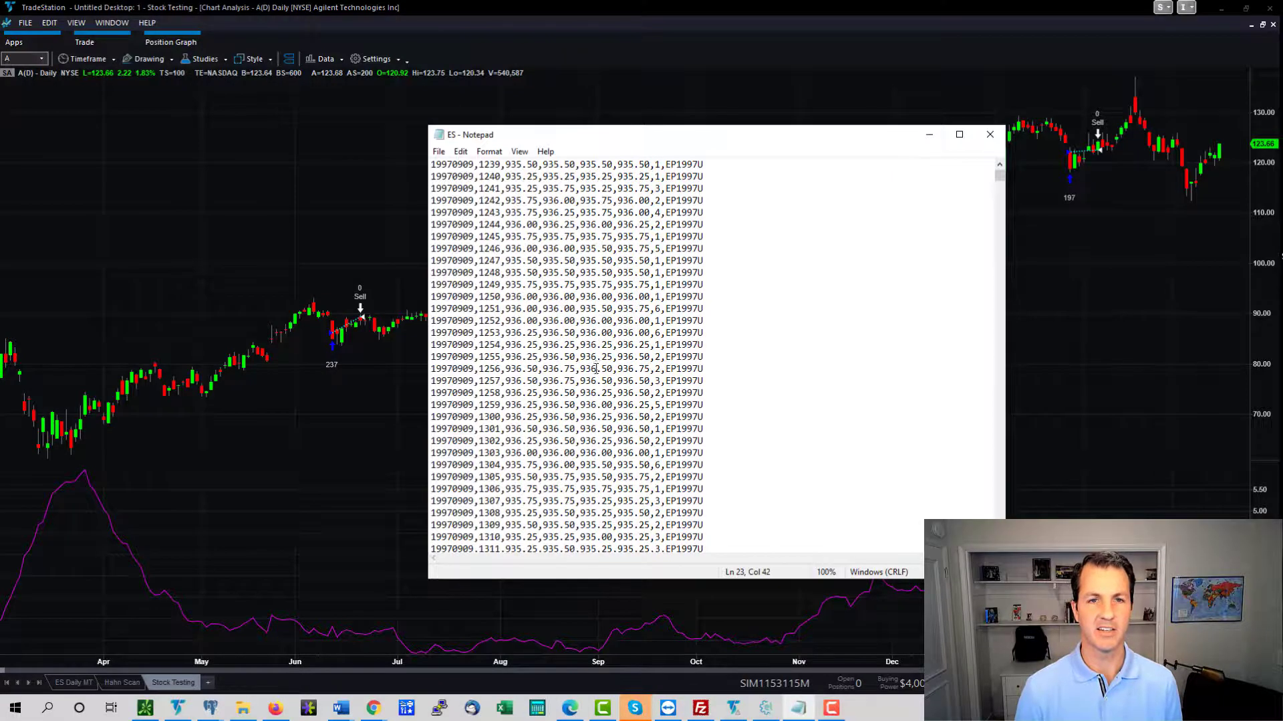
scroll(down, 3)
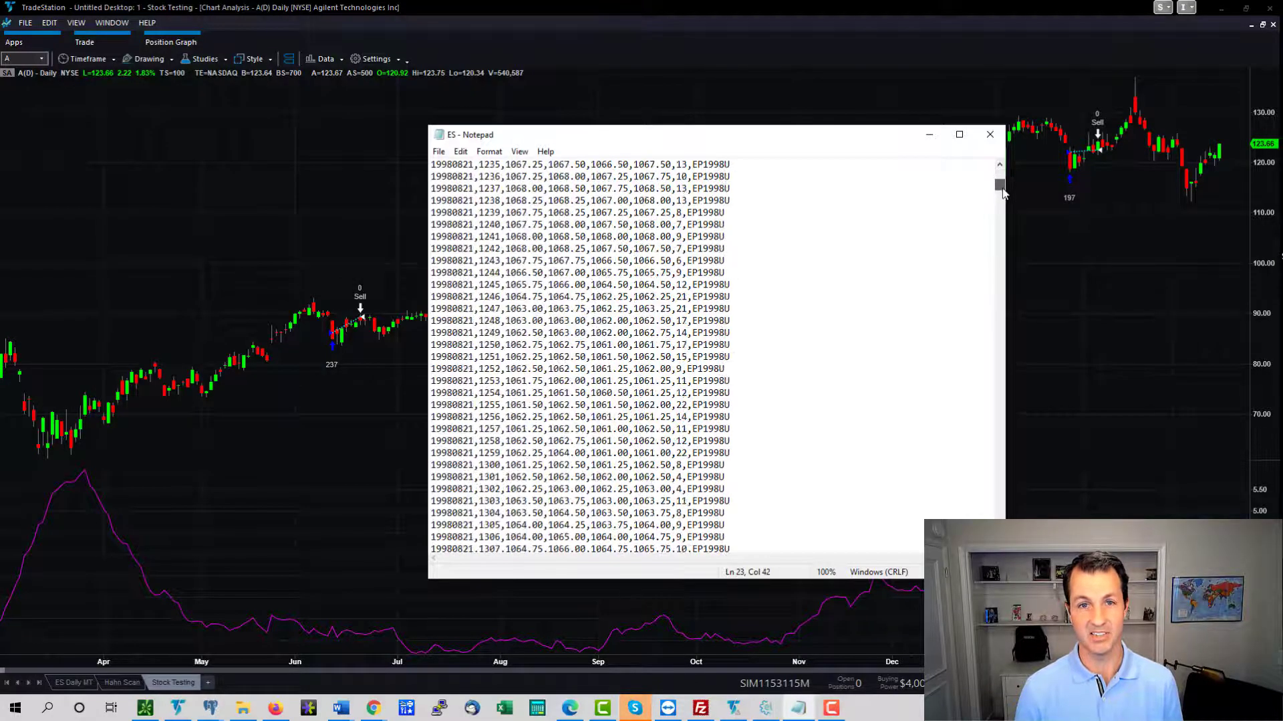
Step: Scroll the ES data file onward to the October 2002 EP2002Z rows
scroll(down, 3)
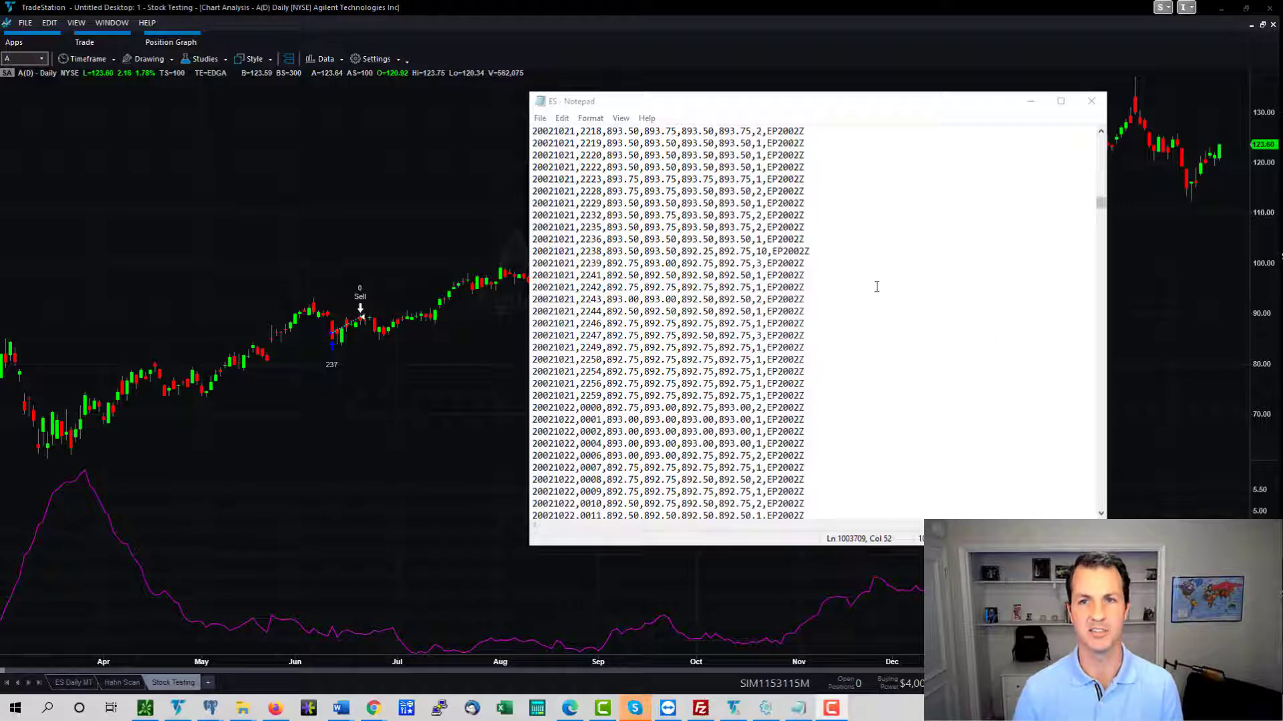
mouse_move(901, 127)
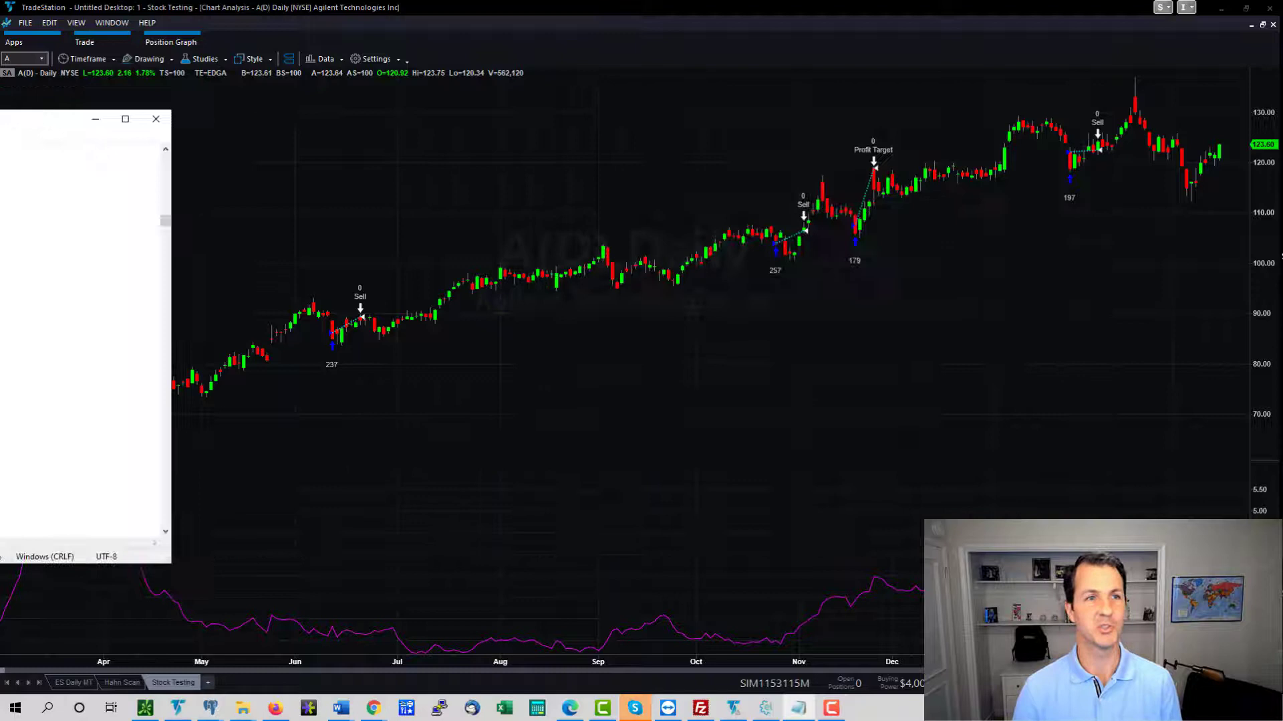
click(156, 119)
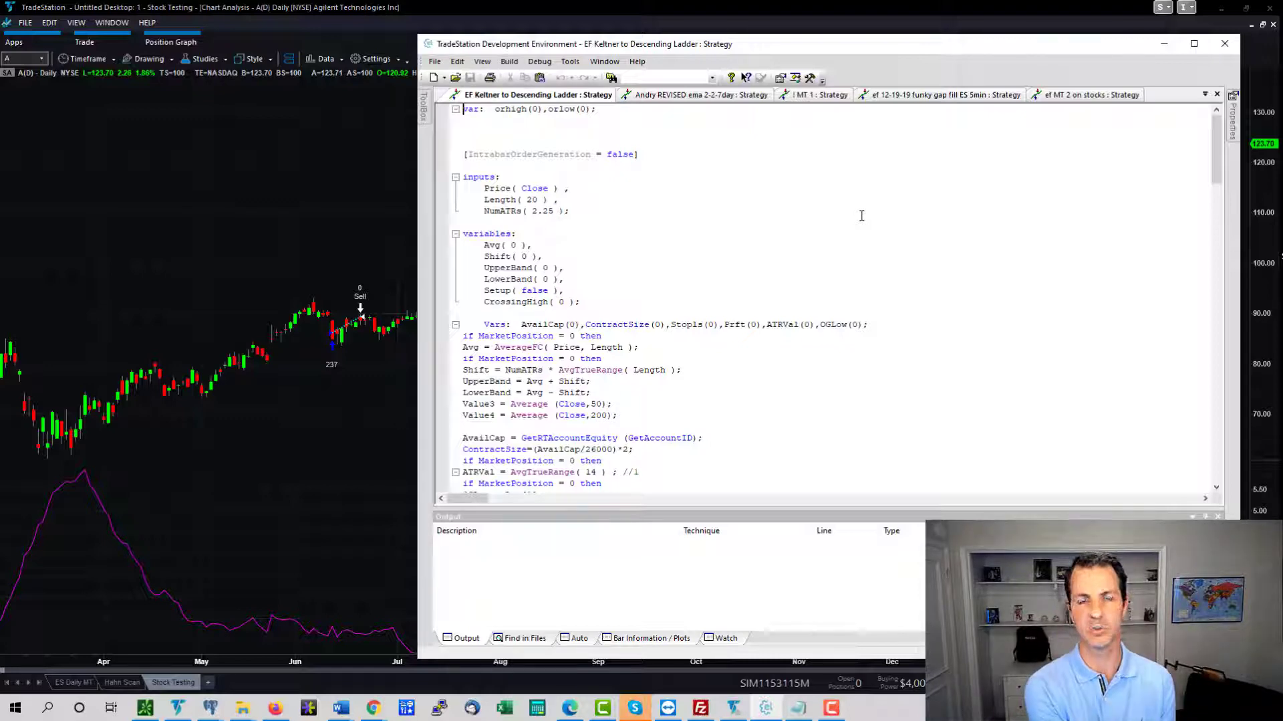
mouse_move(623, 226)
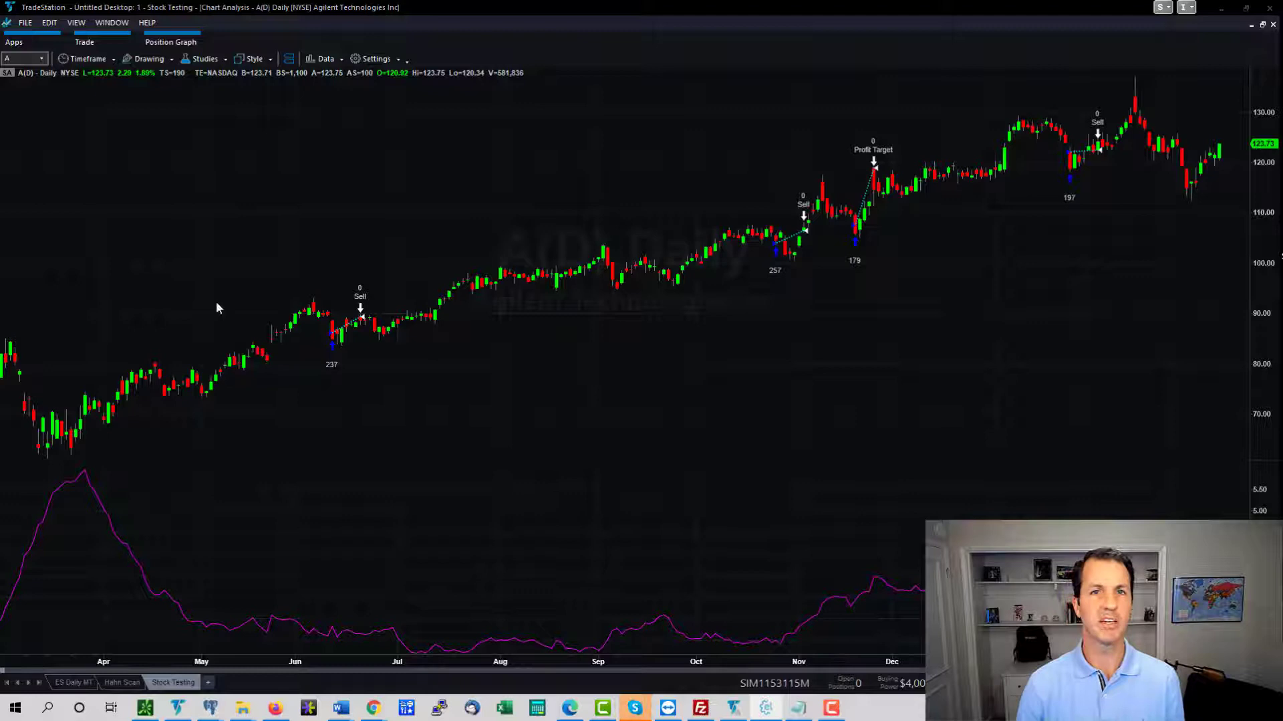
mouse_move(668, 378)
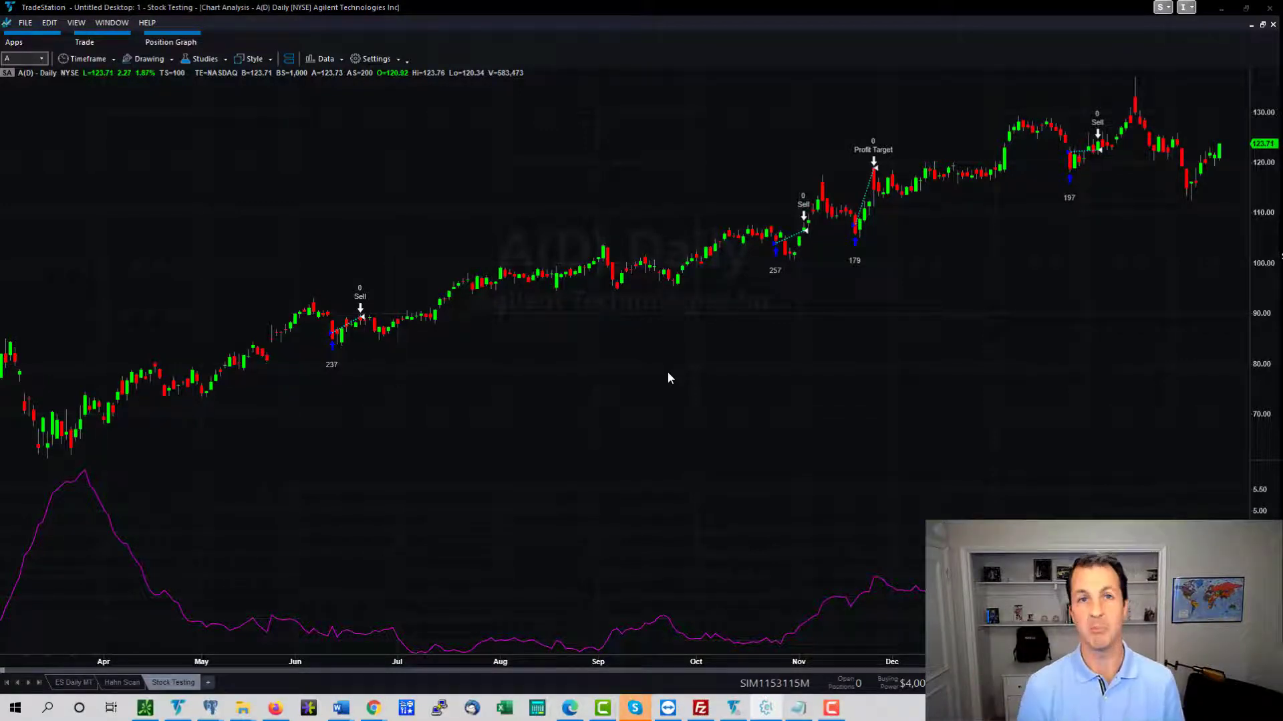
mouse_move(691, 338)
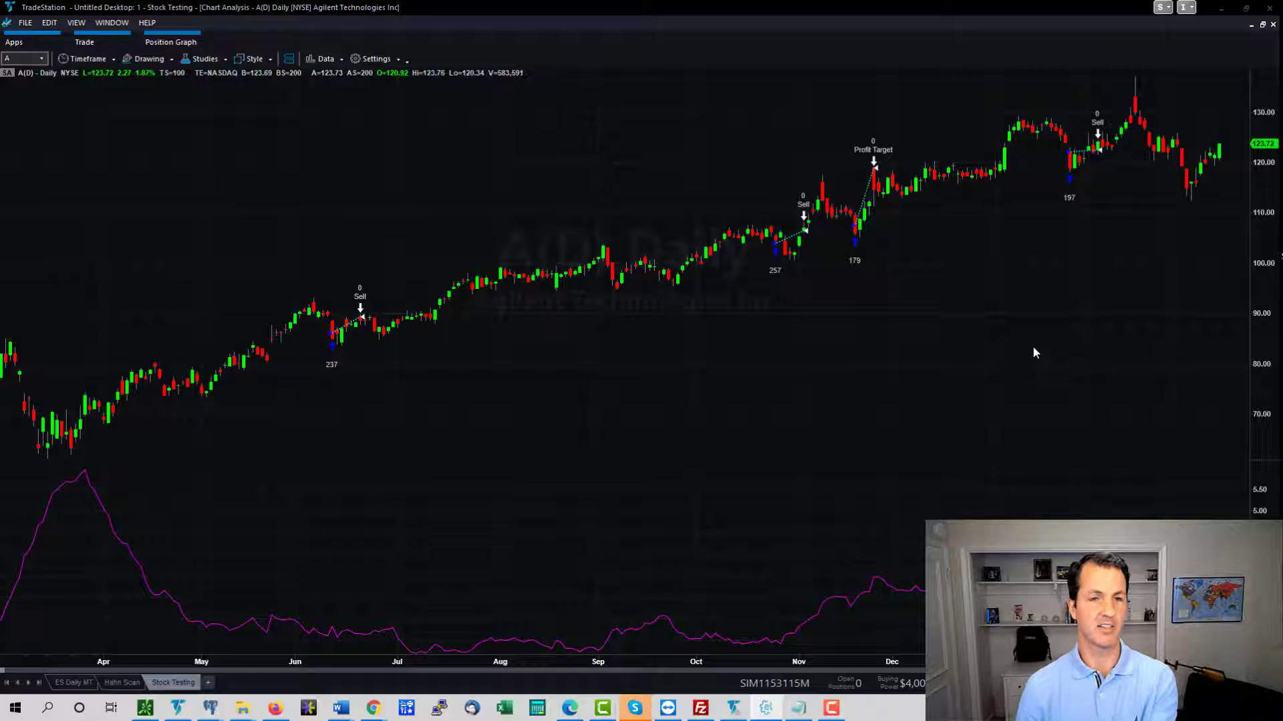
mouse_move(1089, 311)
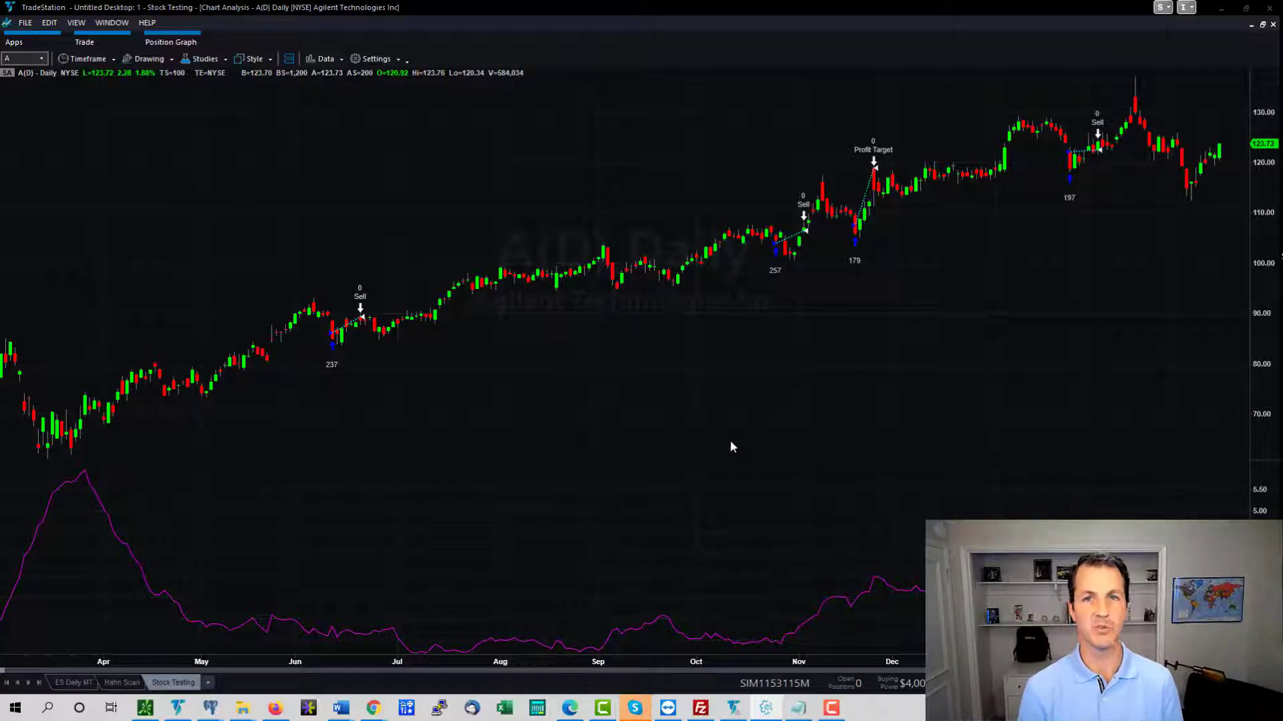
mouse_move(768, 334)
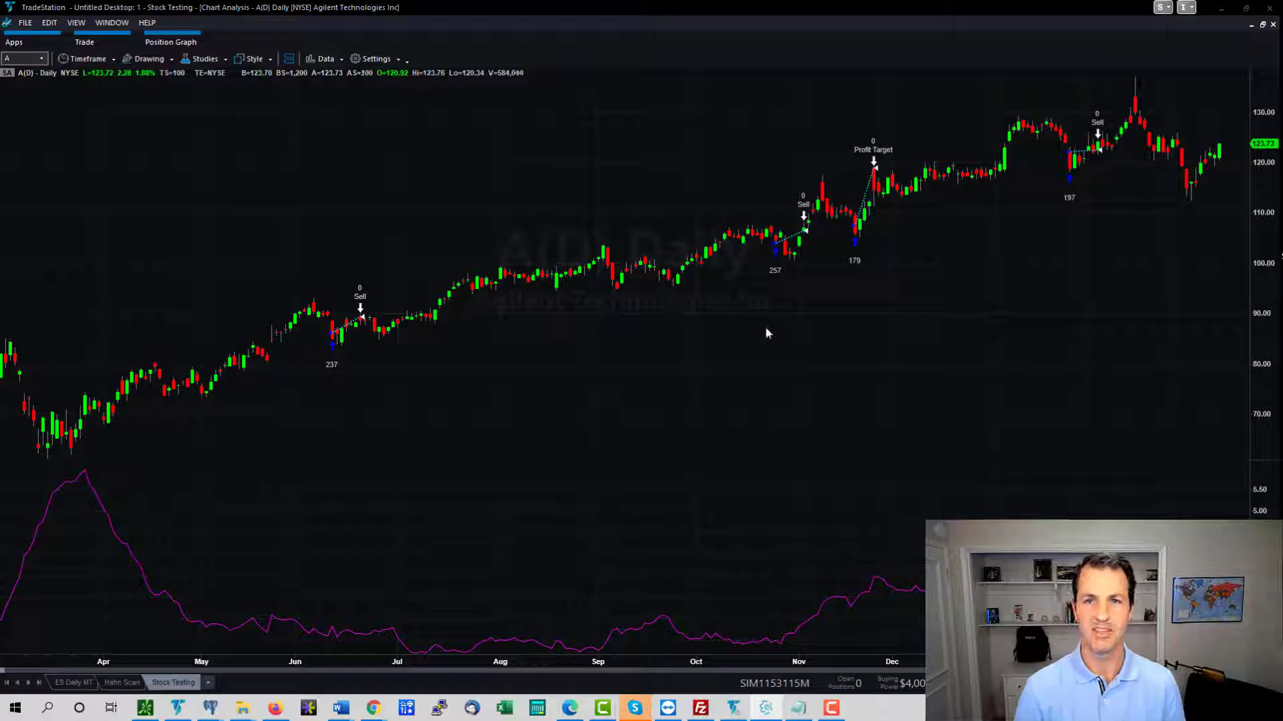
mouse_move(575, 344)
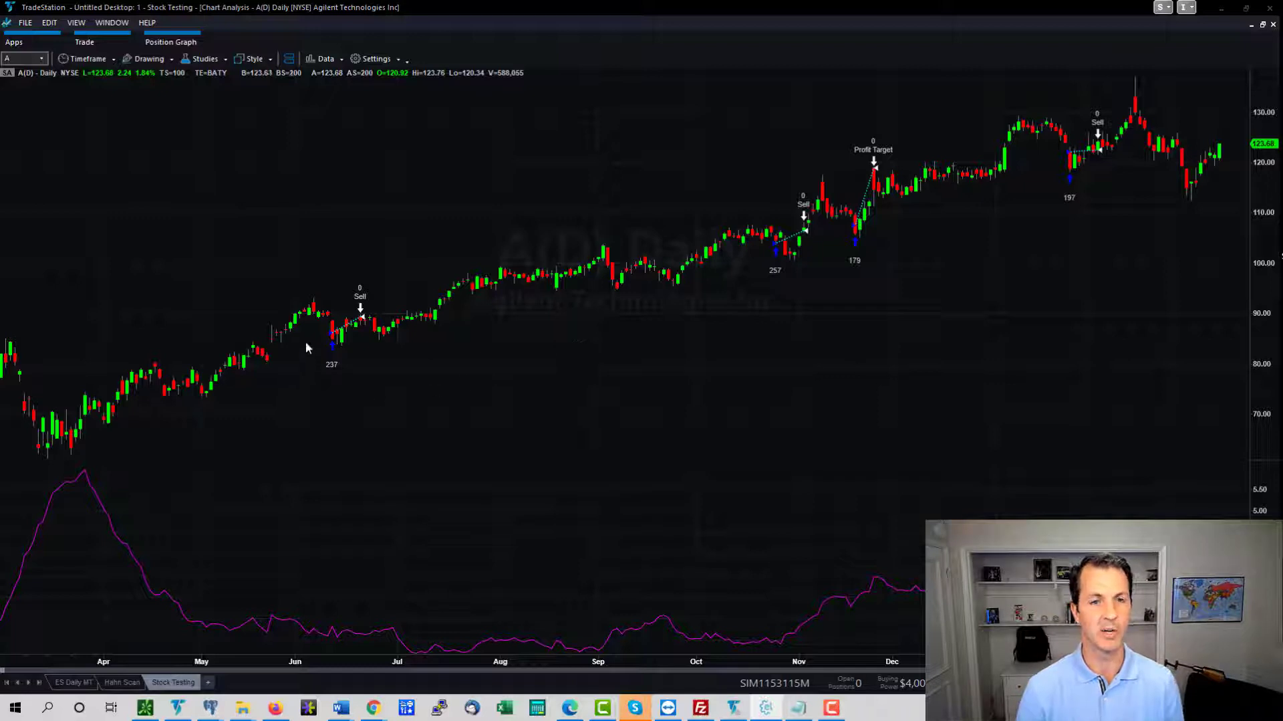
mouse_move(325, 338)
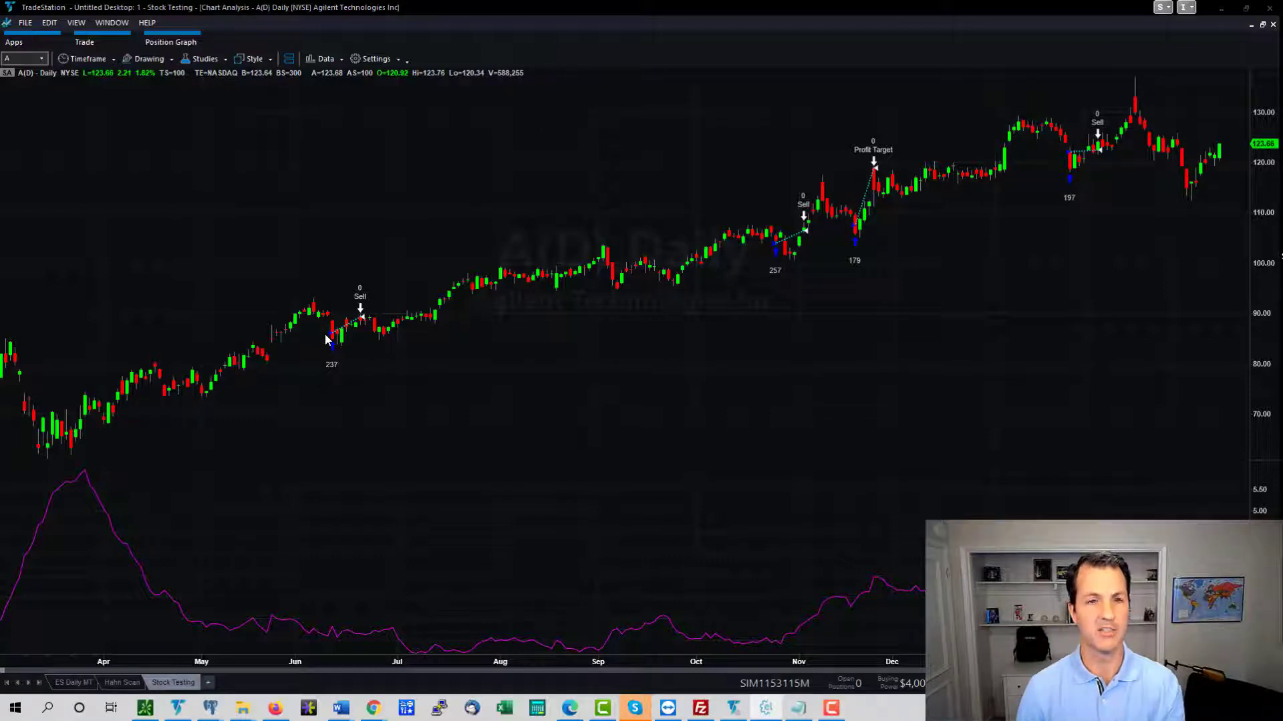
mouse_move(363, 321)
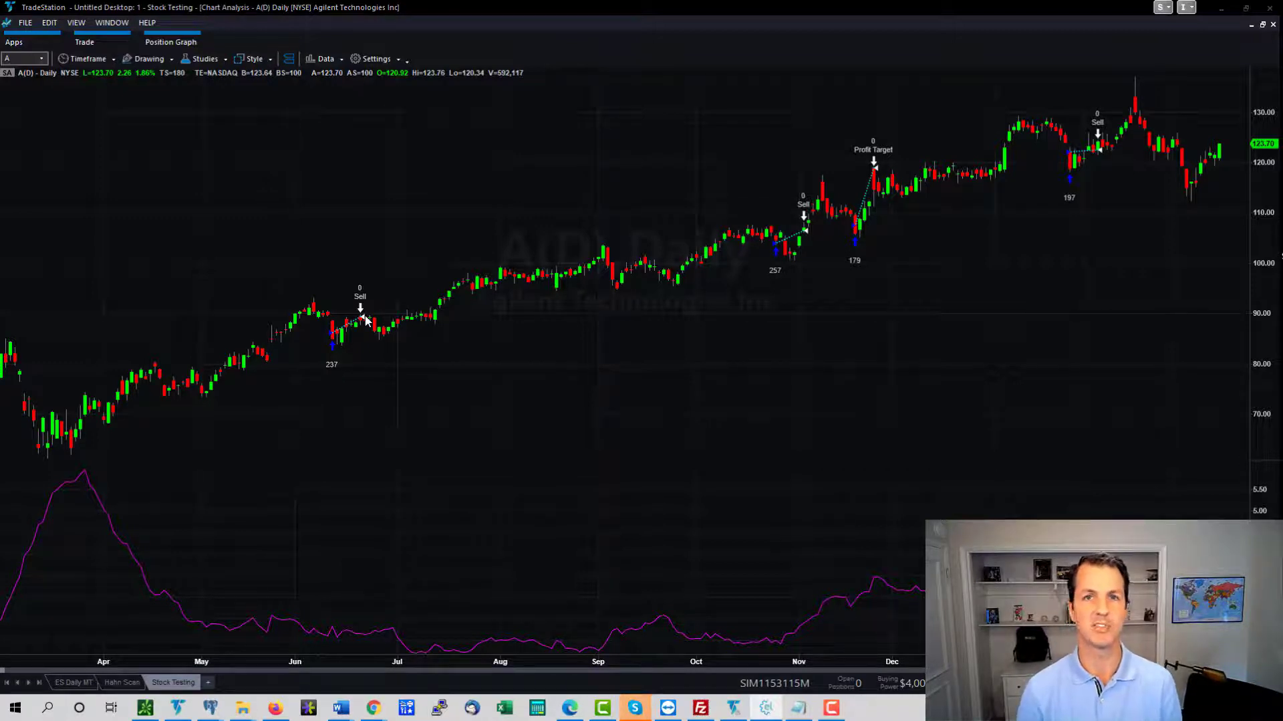
mouse_move(311, 444)
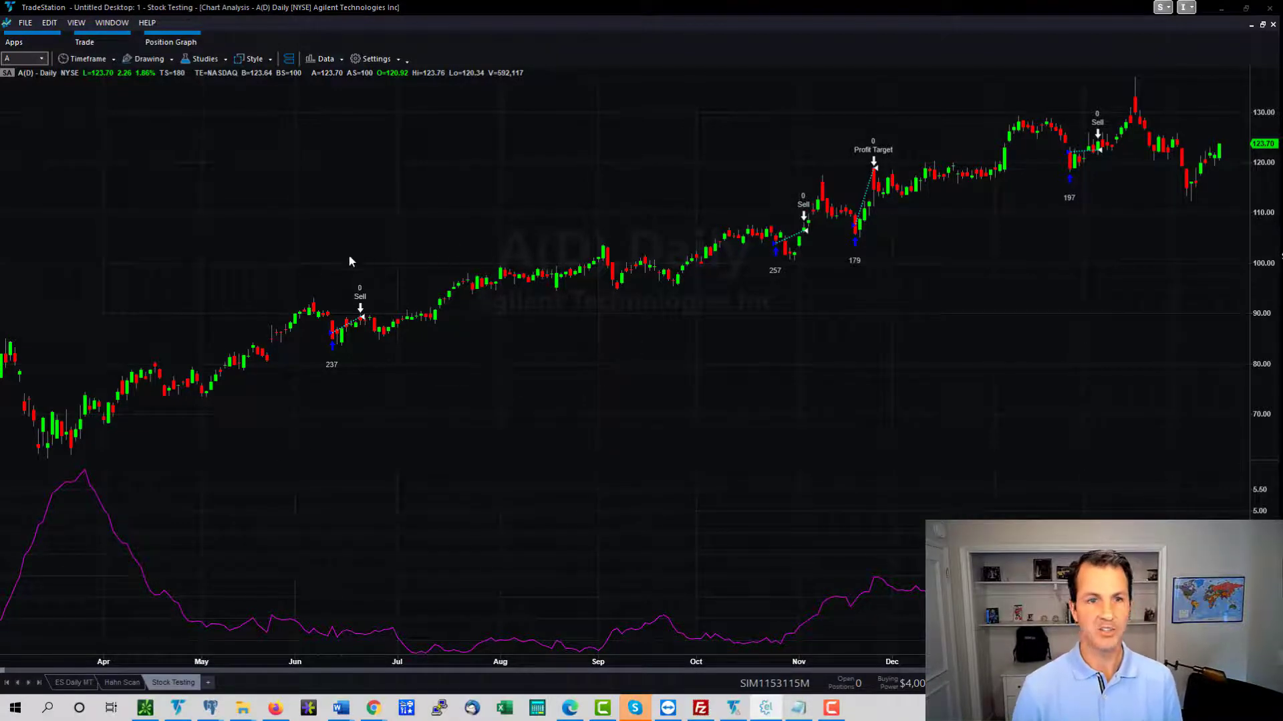
mouse_move(413, 361)
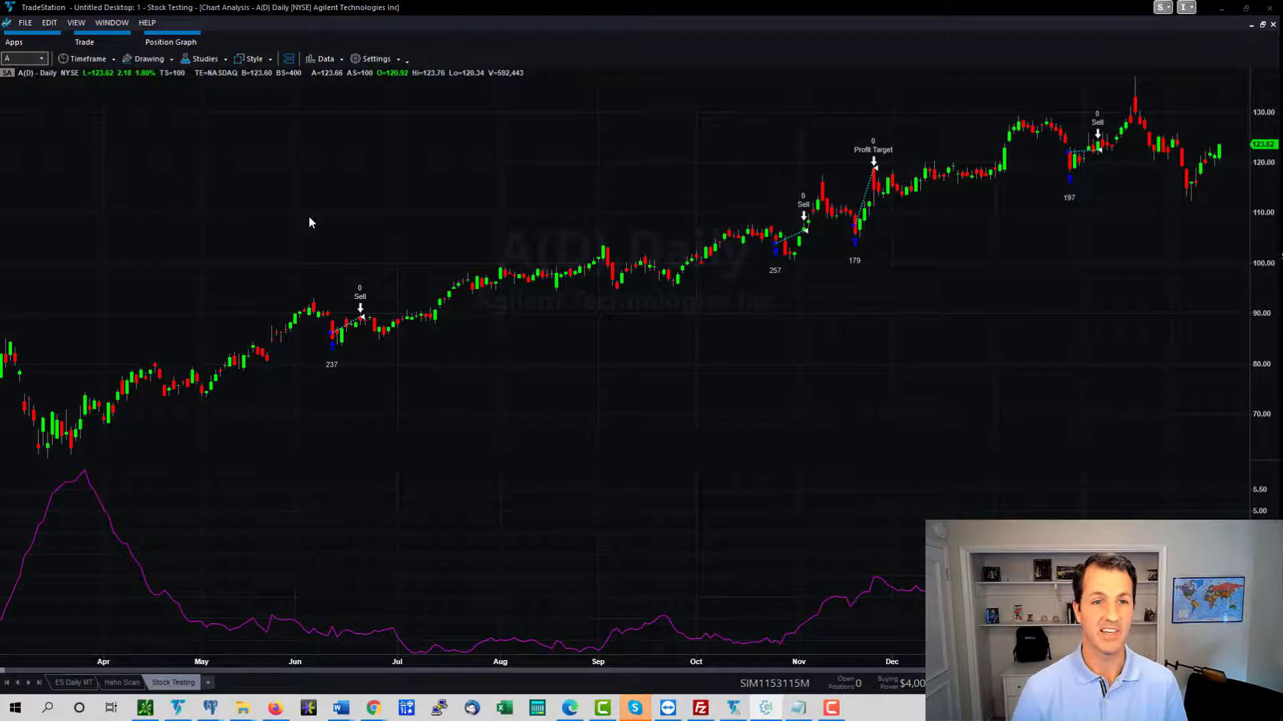
mouse_move(694, 330)
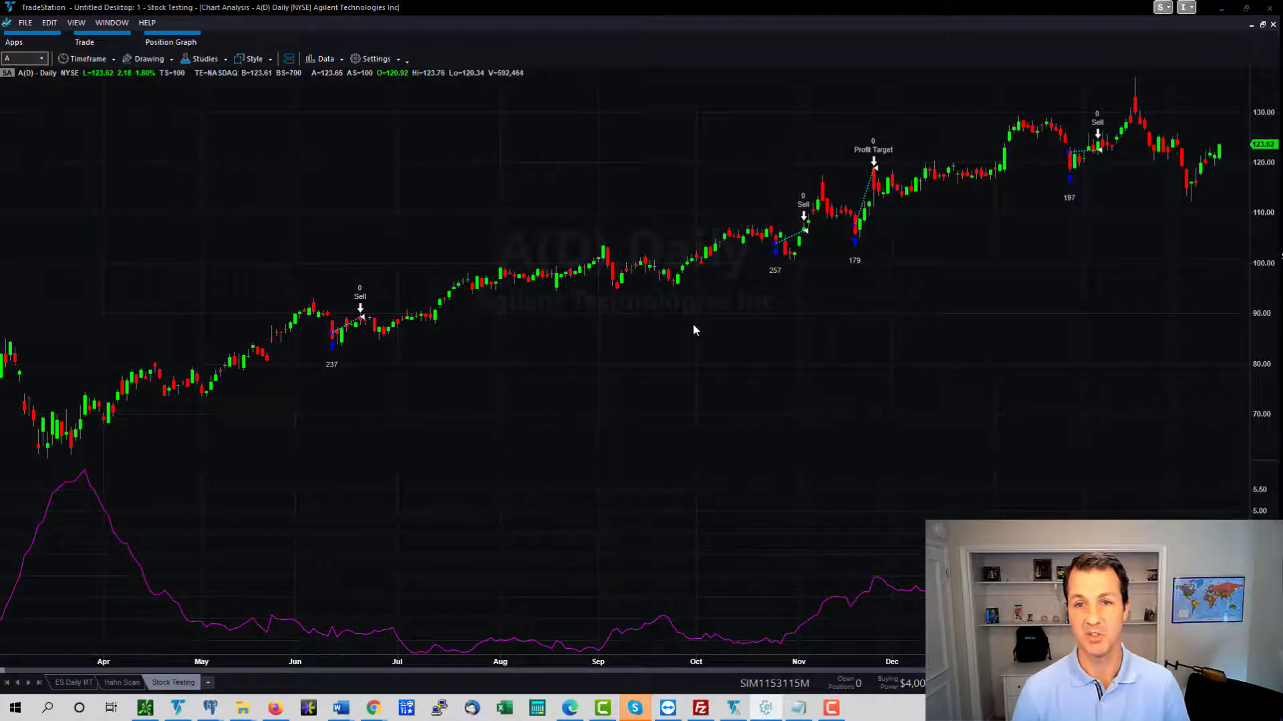
mouse_move(767, 256)
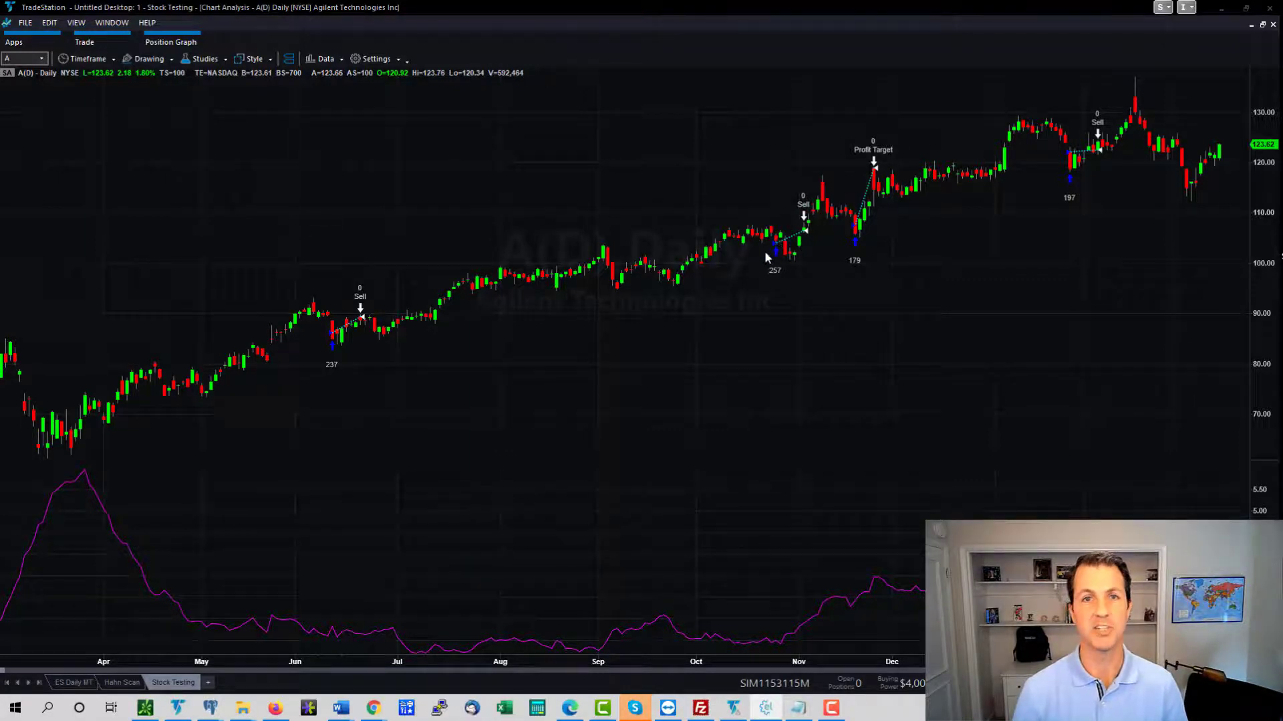
mouse_move(859, 230)
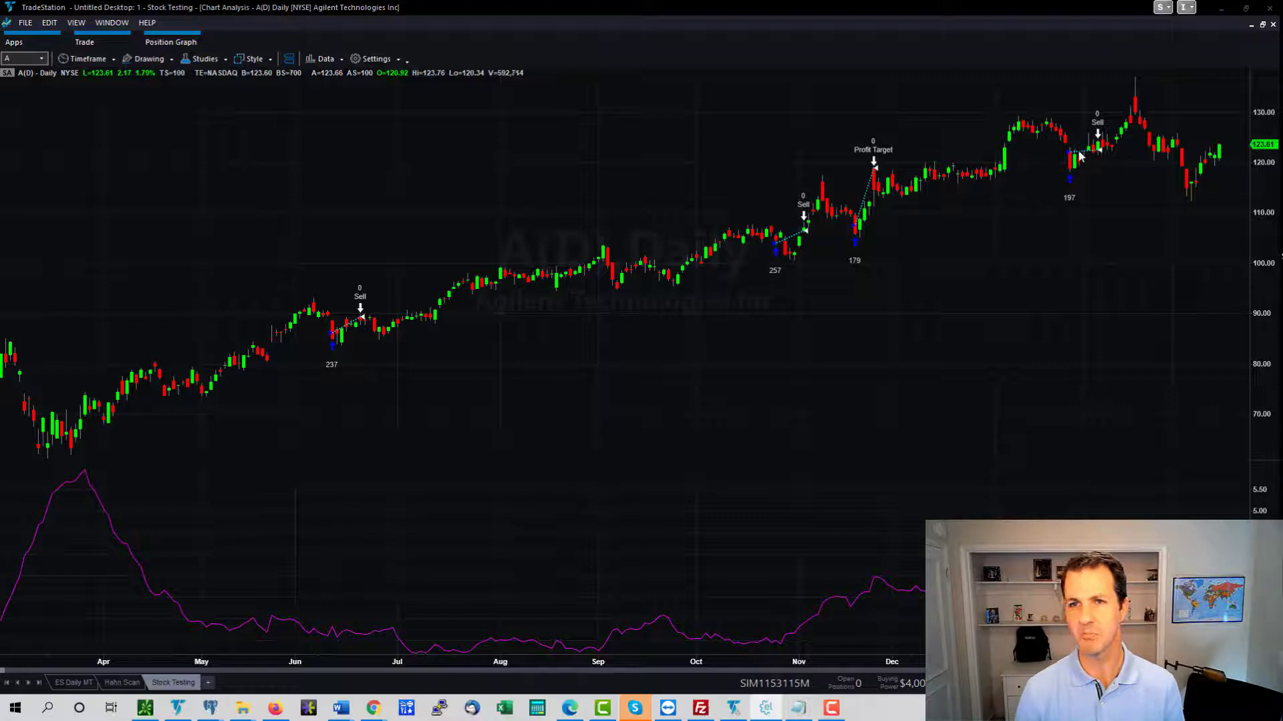
mouse_move(777, 320)
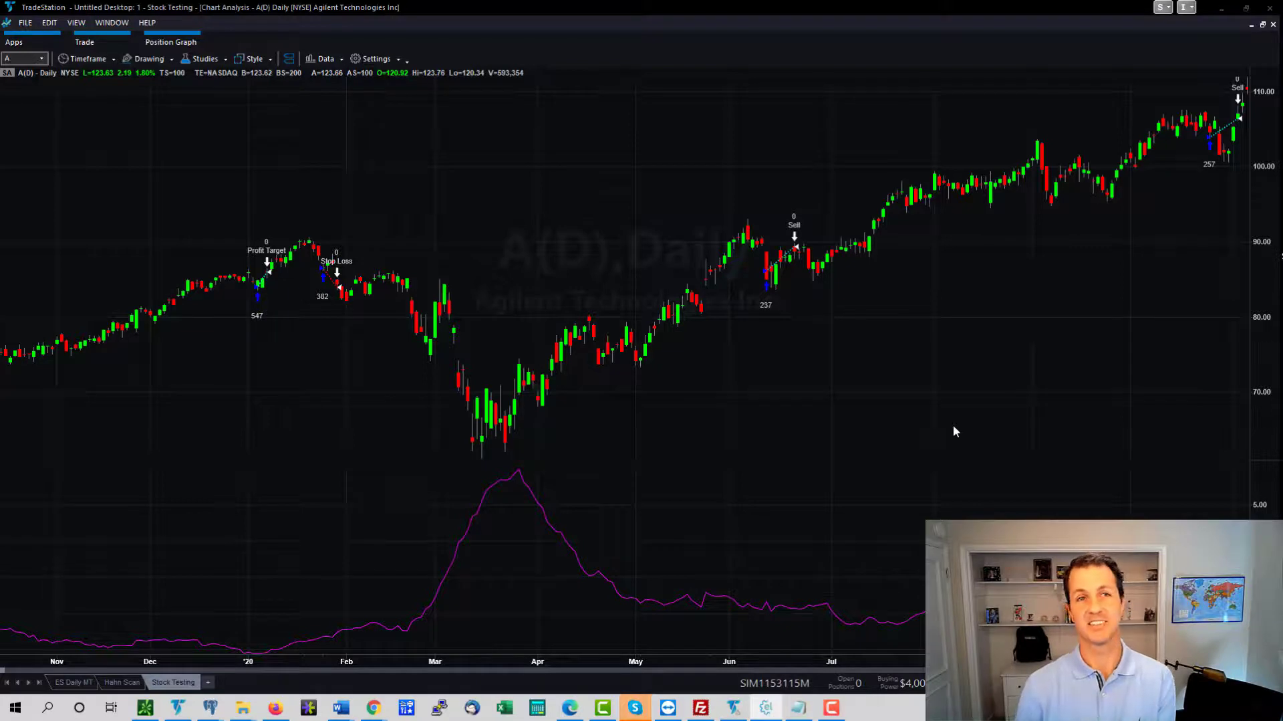
mouse_move(913, 511)
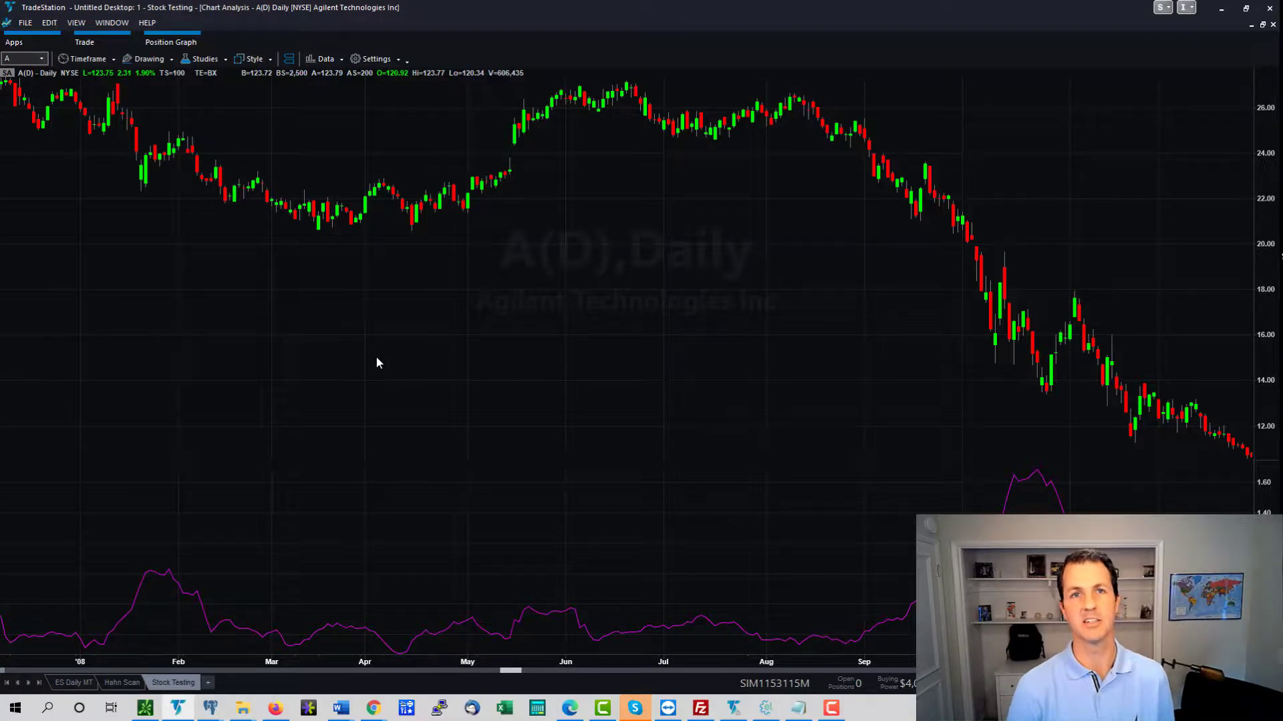
mouse_move(400, 363)
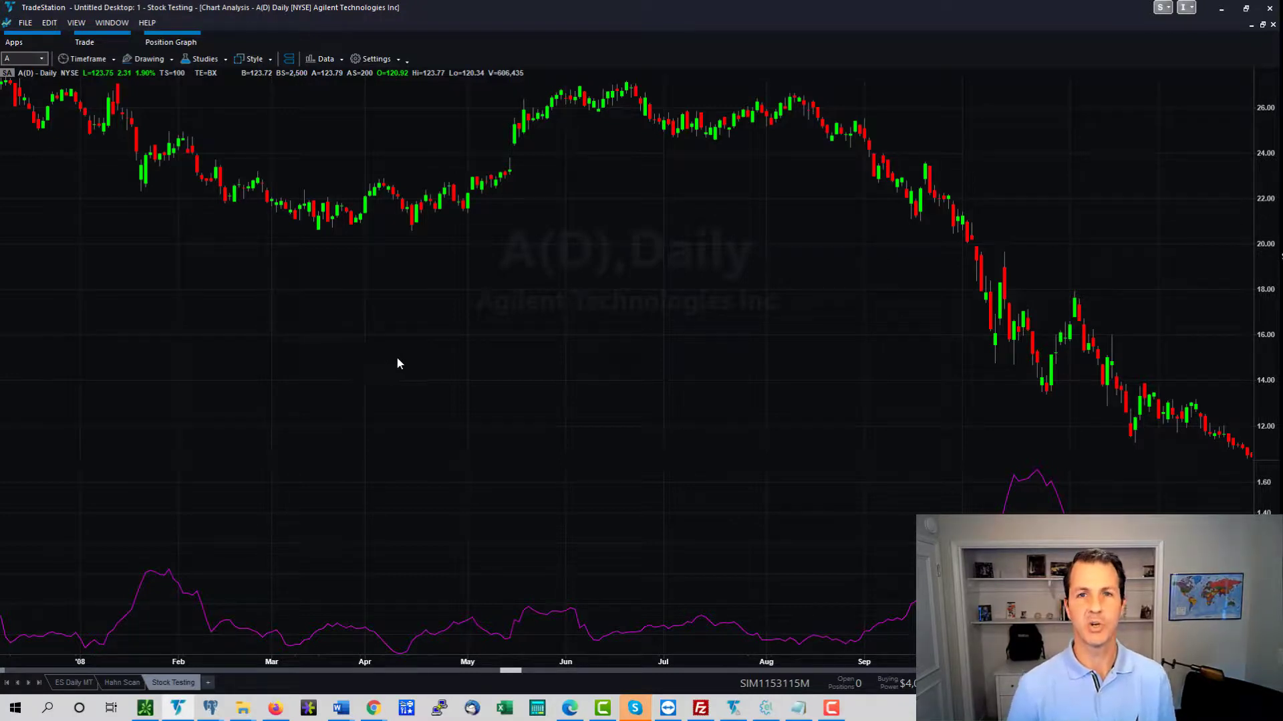